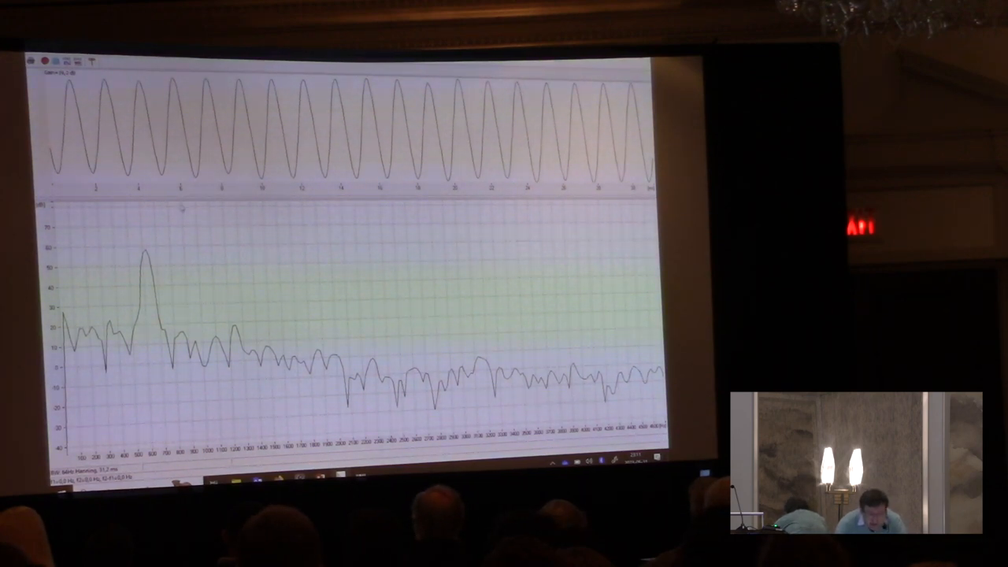
# Bring up the File Explorer folder holding the demo project files over the synthesizer
pyautogui.click(154, 253)
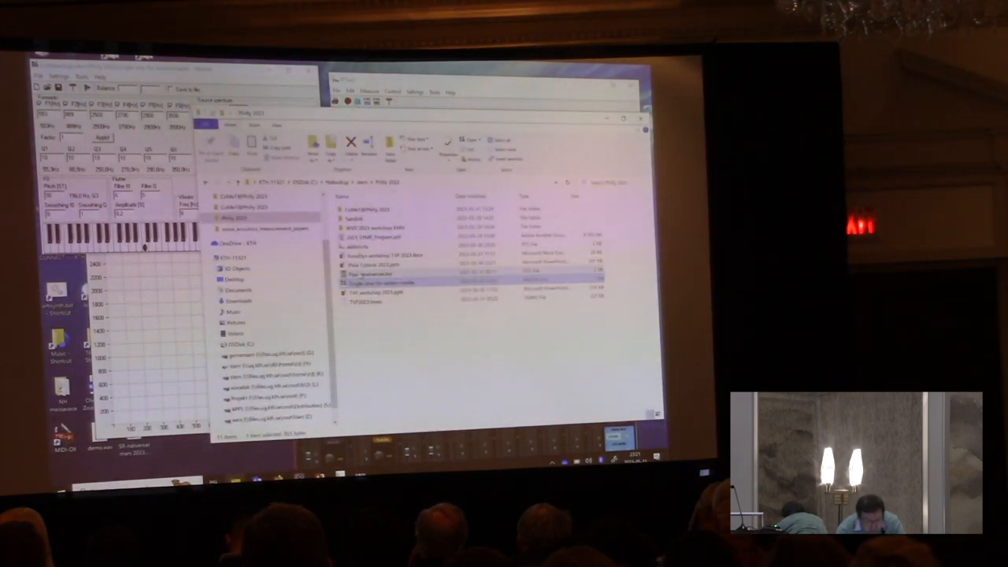
pyautogui.click(385, 274)
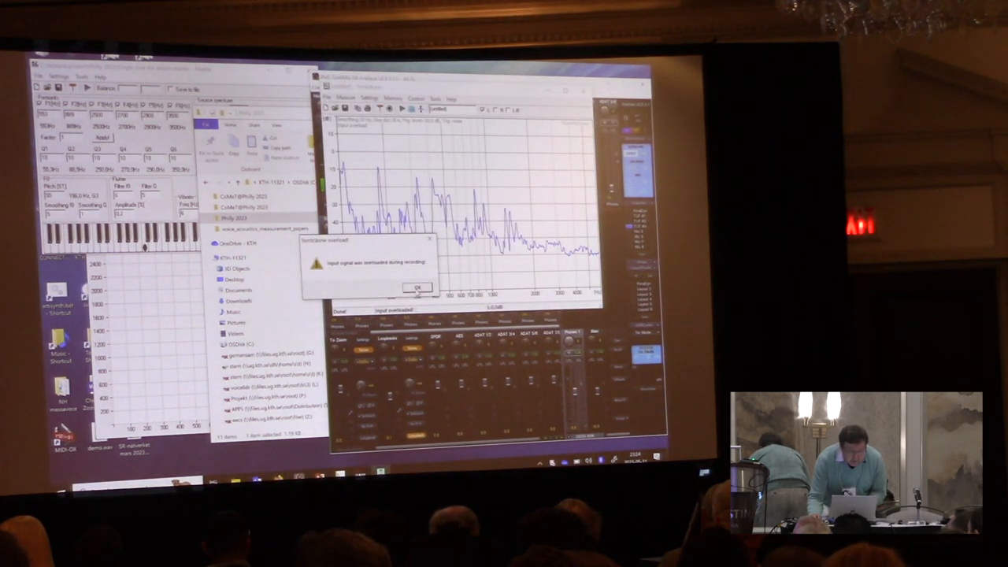
# Acknowledge the 'Input signal was overloaded' warning so the recorded spectrum stays visible
pyautogui.click(408, 287)
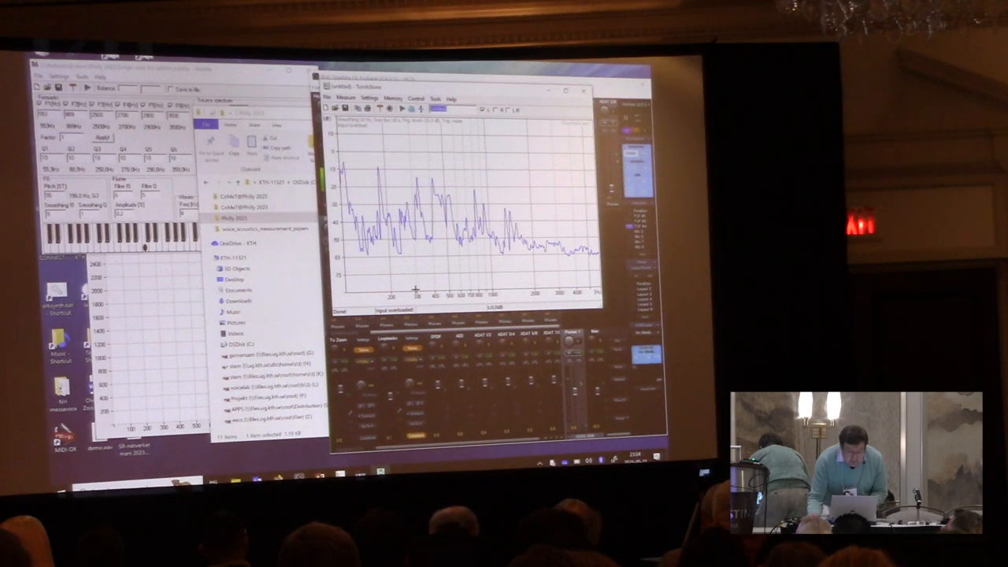